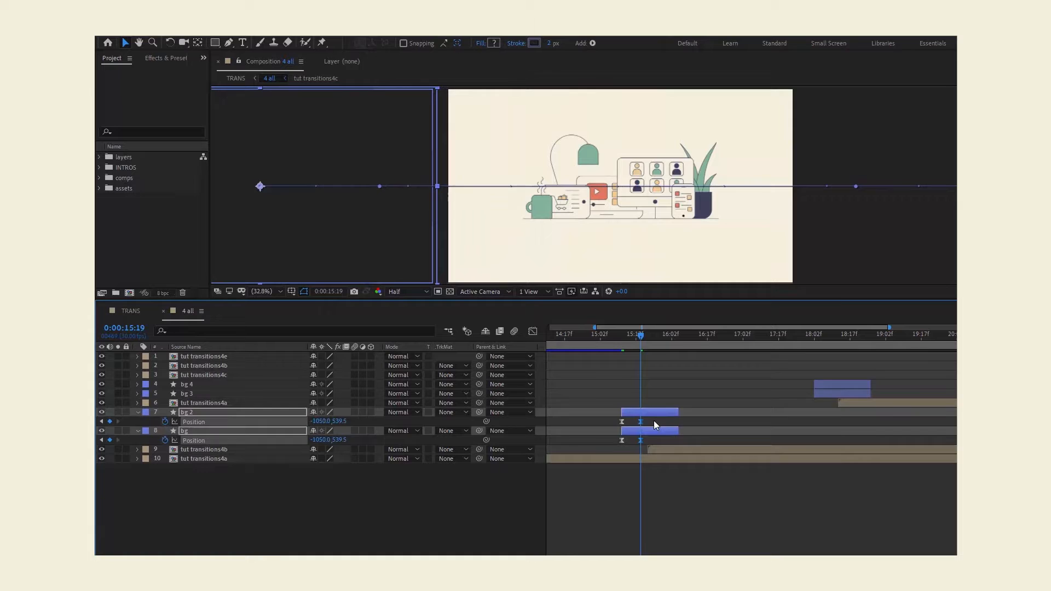
Scrub the time indicator across the bg and bg 2 Position keyframes to preview the wipe.
{"action": "left_click", "coordinate": [532, 331]}
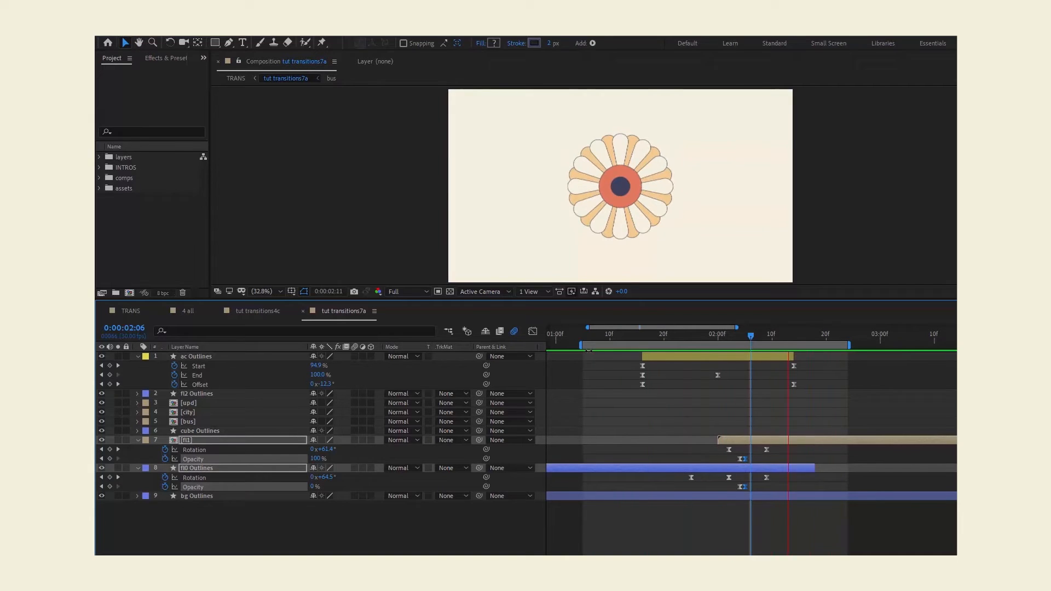
Show the flower Outlines layers' rotation and opacity keyframes in tut transitions7a.
{"action": "left_click", "coordinate": [750, 337]}
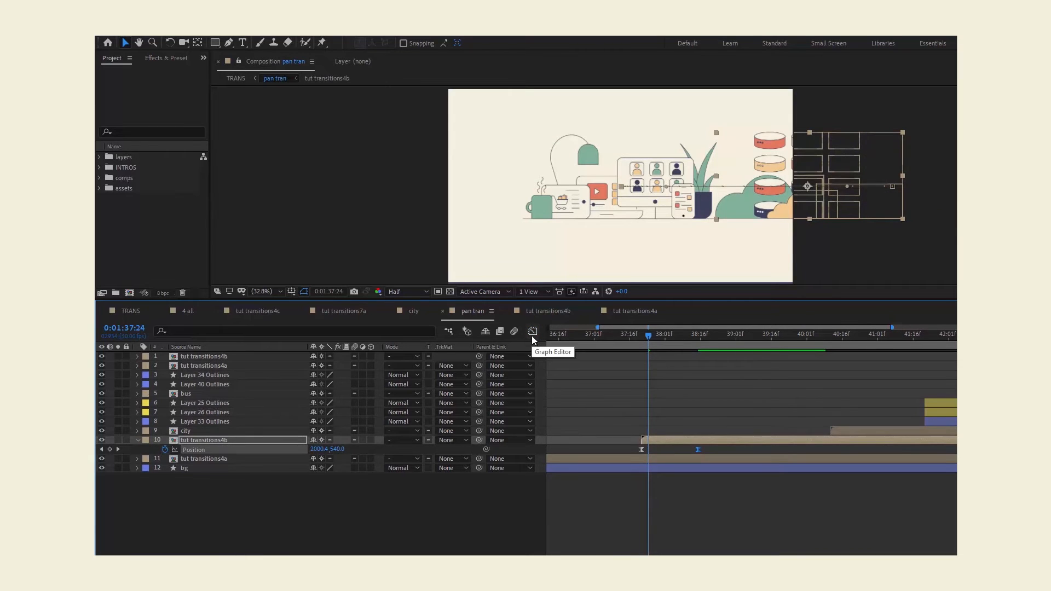
Scrub through the tut transitions4b Position keyframes, then return to the start of the pan.
{"action": "left_click", "coordinate": [641, 334]}
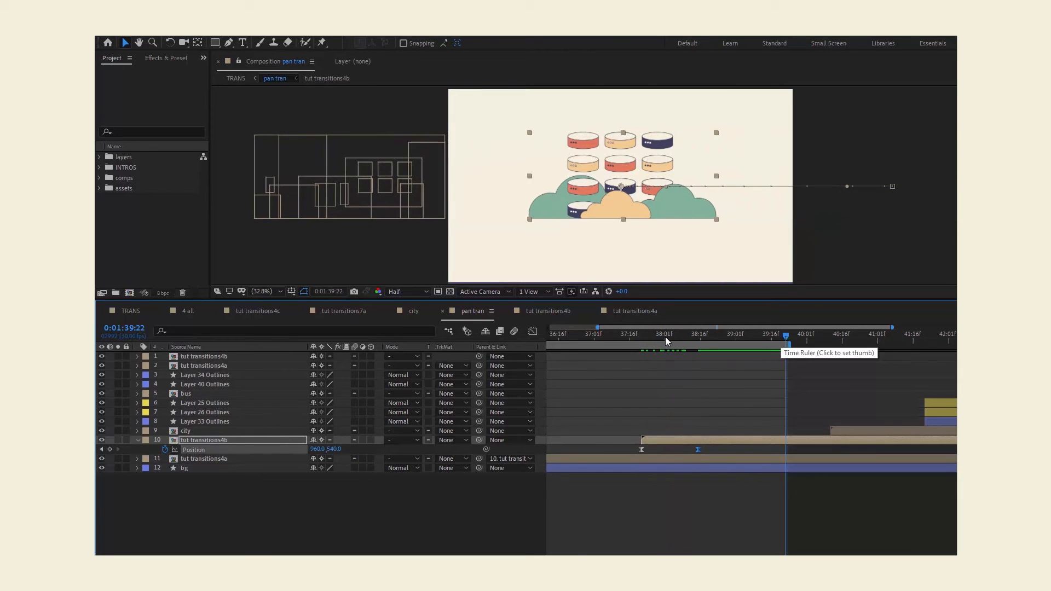
{"action": "left_click", "coordinate": [564, 334]}
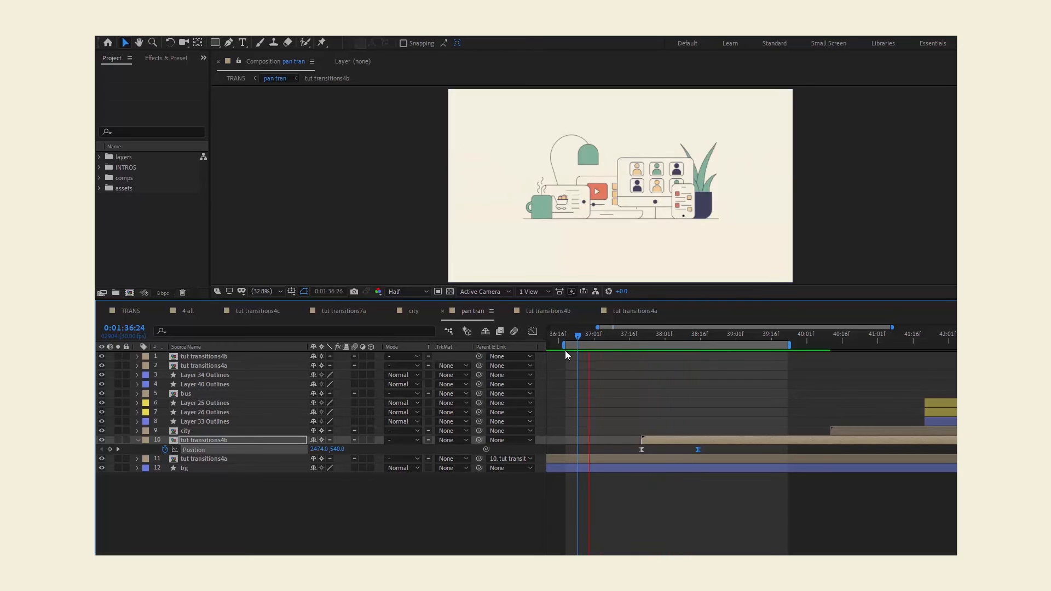